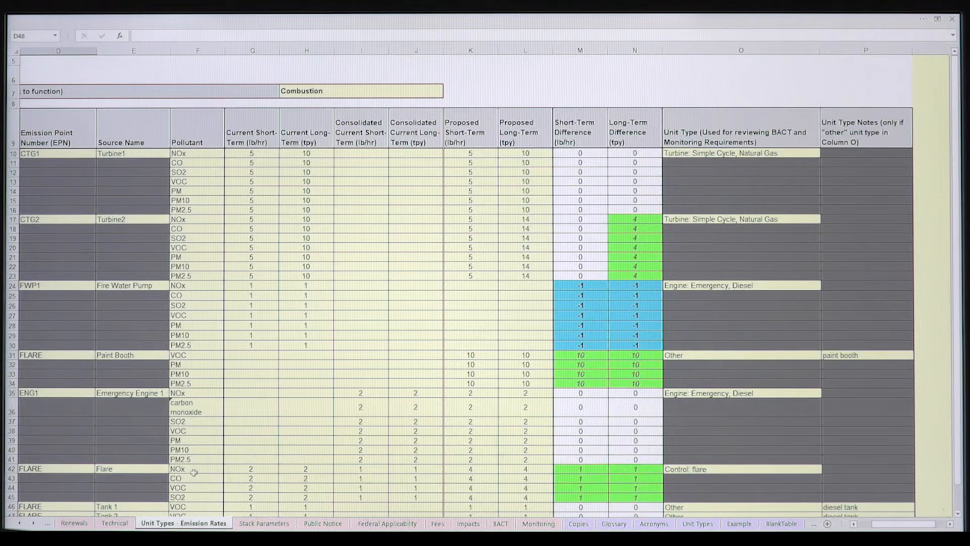
- Launch Spreadsheet Compare from the programs list and select the changed long-term value in L12
{"action": "left_click", "coordinate": [10, 533]}
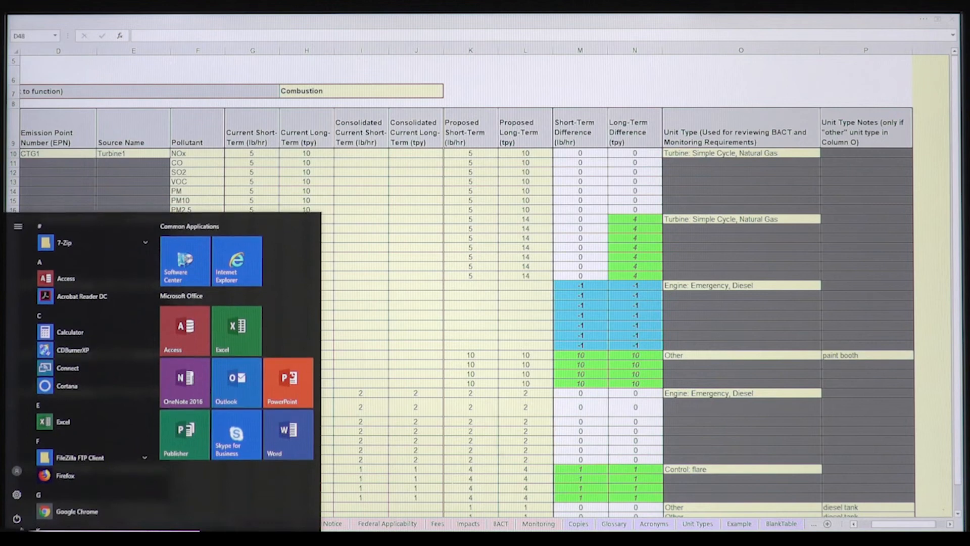
{"action": "scroll", "scroll_direction": "down", "scroll_amount": 3}
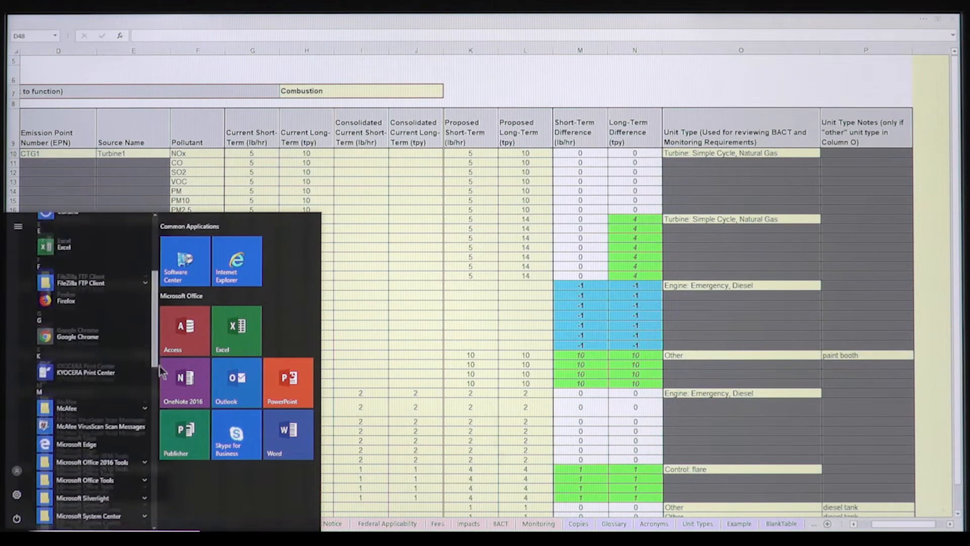
{"action": "left_click", "coordinate": [93, 342]}
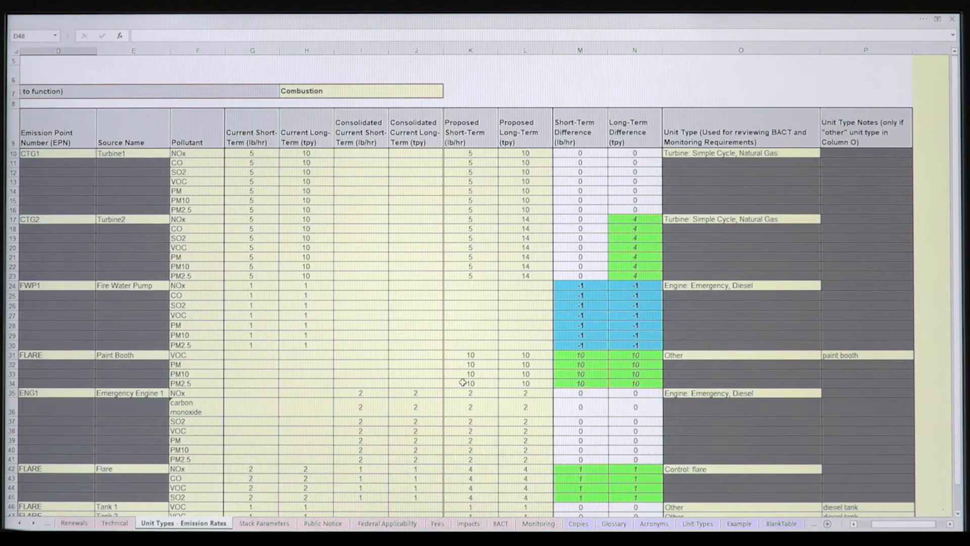
{"action": "mouse_move", "coordinate": [536, 153]}
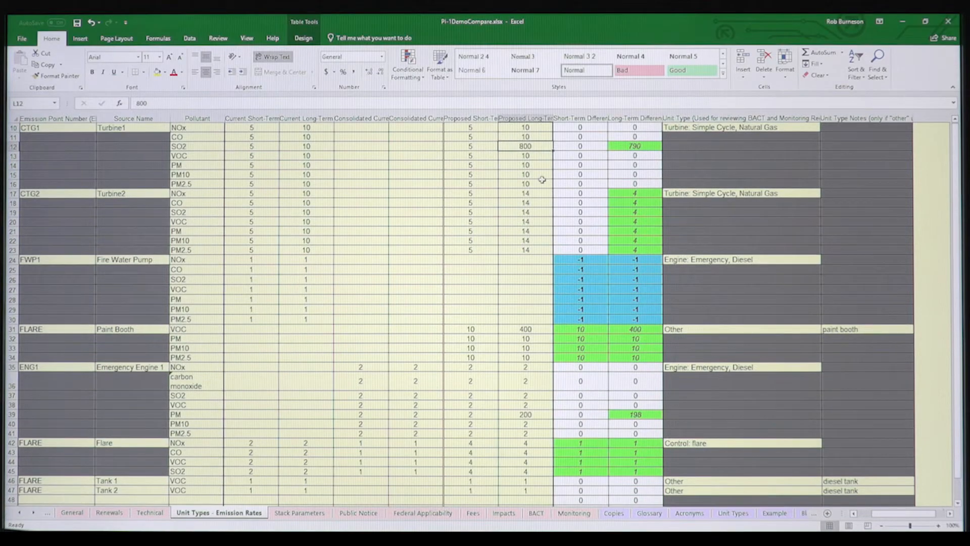
{"action": "mouse_move", "coordinate": [536, 148]}
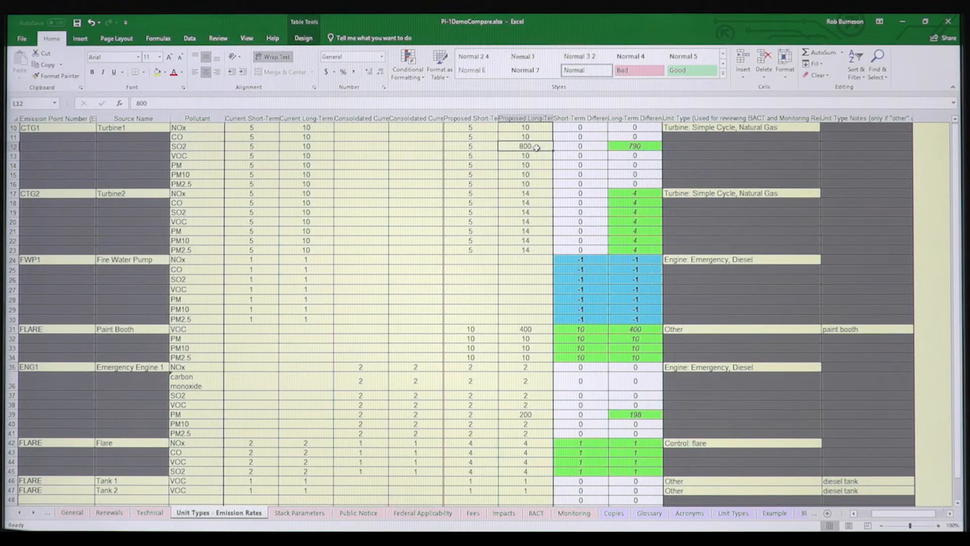
{"action": "left_click", "coordinate": [525, 328]}
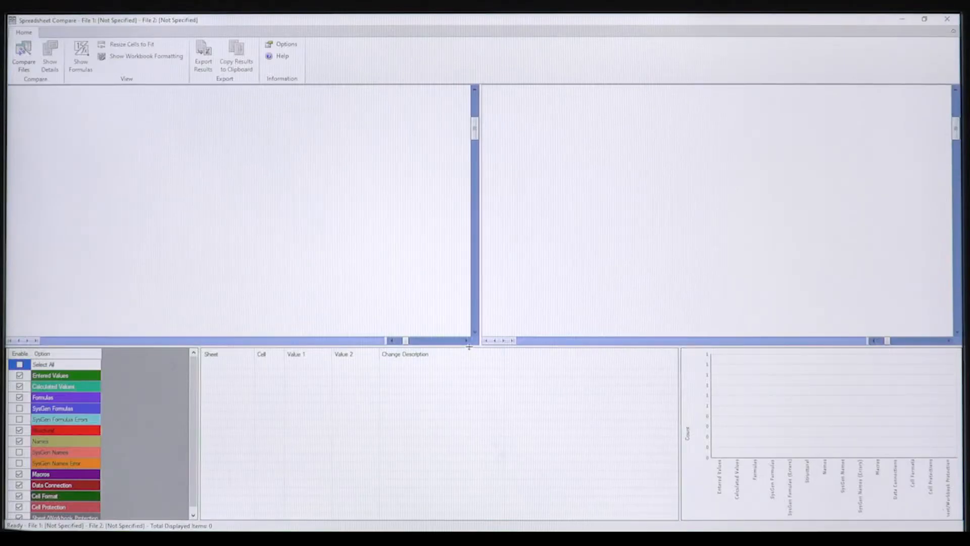
{"action": "mouse_move", "coordinate": [23, 59]}
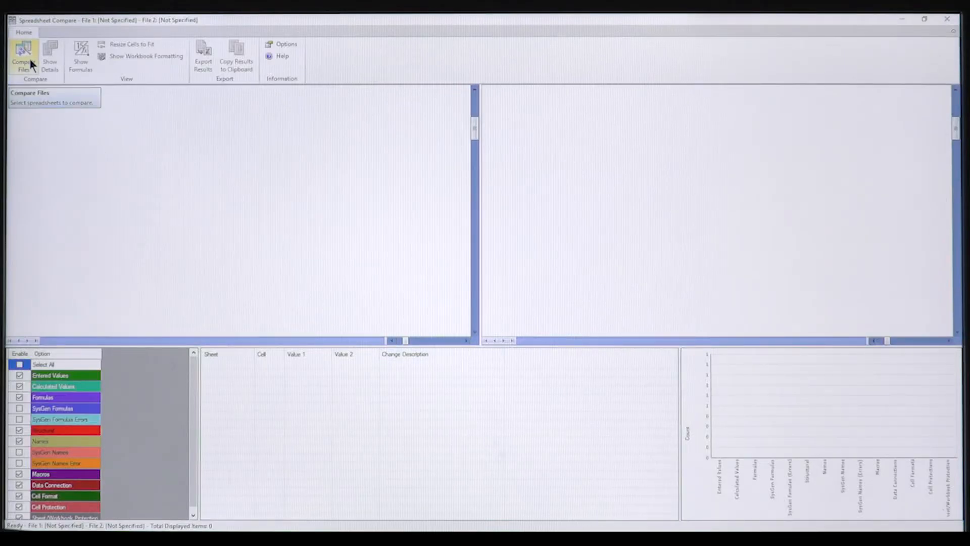
- Choose Pi-1Demo.xlsx from the USB drive as the older workbook to compare
{"action": "left_click", "coordinate": [23, 59]}
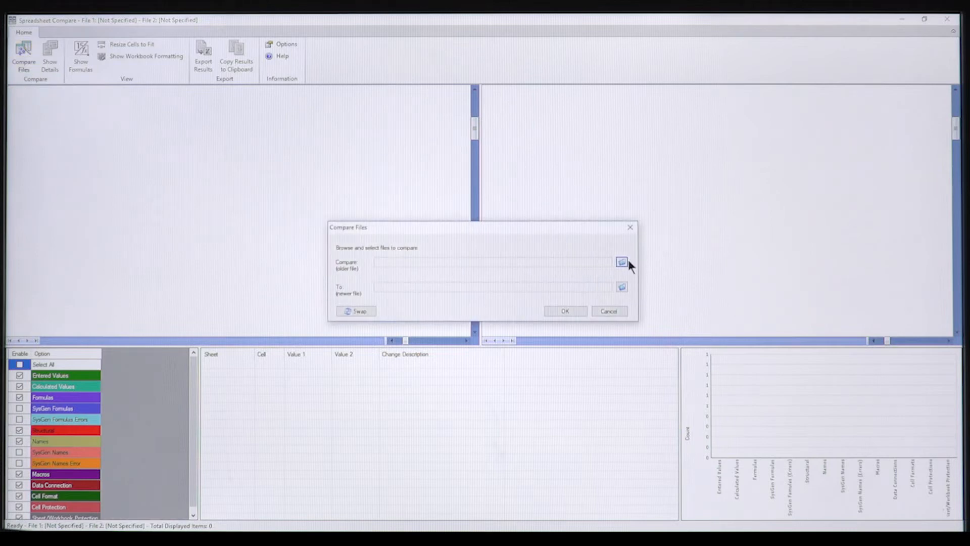
{"action": "left_click", "coordinate": [622, 261]}
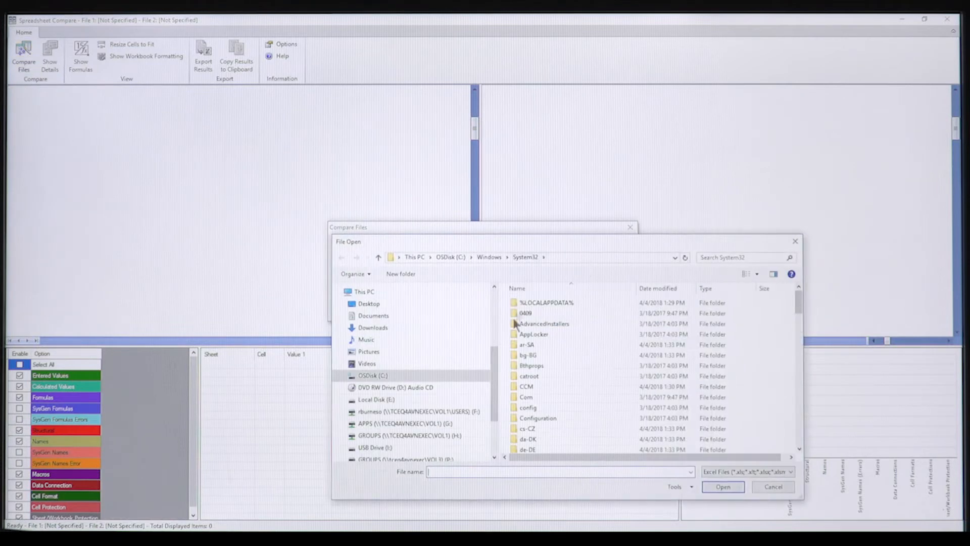
{"action": "left_click", "coordinate": [375, 427]}
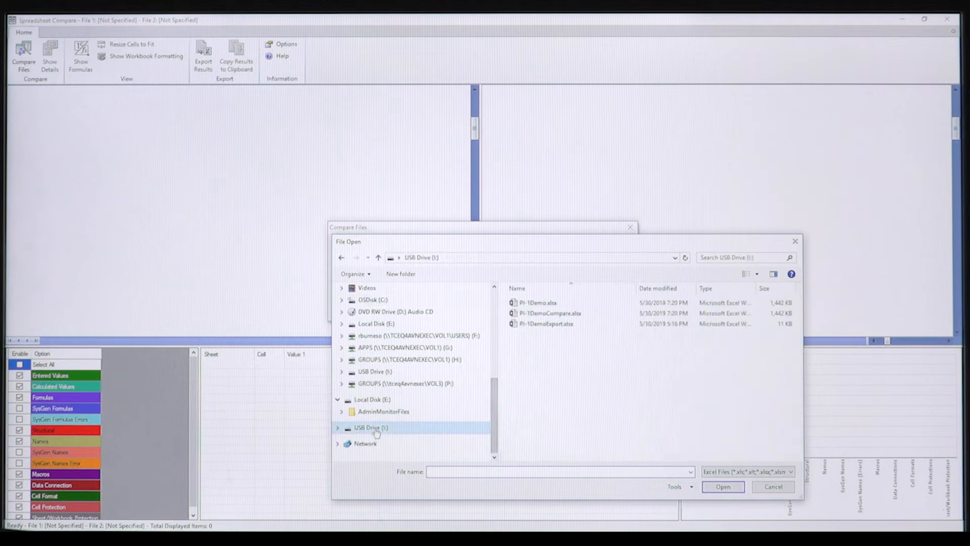
{"action": "left_click", "coordinate": [539, 302]}
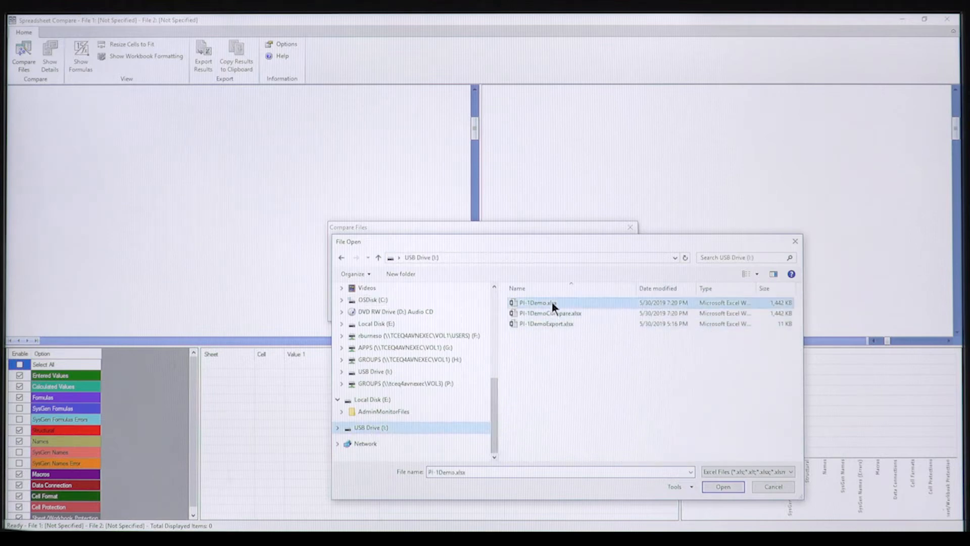
{"action": "left_click", "coordinate": [722, 486]}
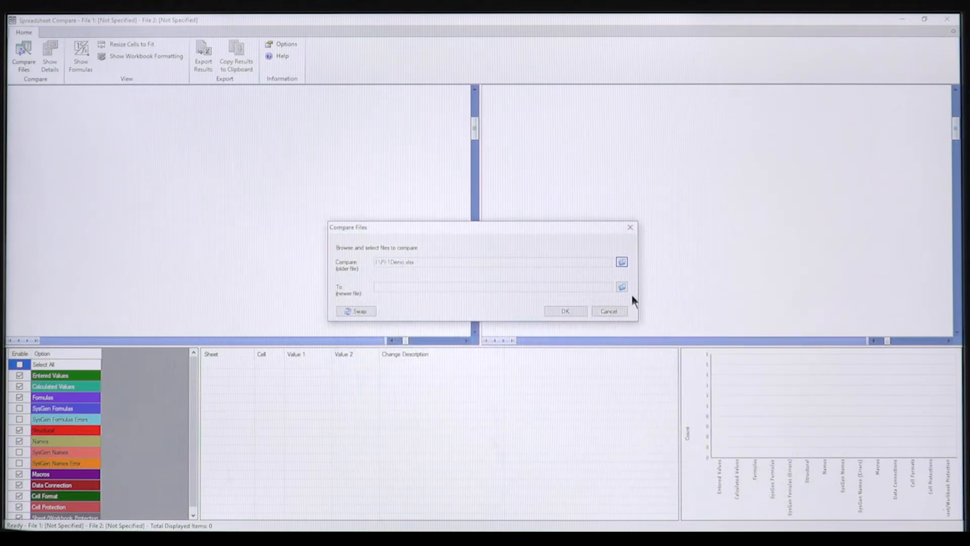
- Choose Pi-1DemoCompare.xlsx as the newer workbook and run the comparison
{"action": "left_click", "coordinate": [622, 286]}
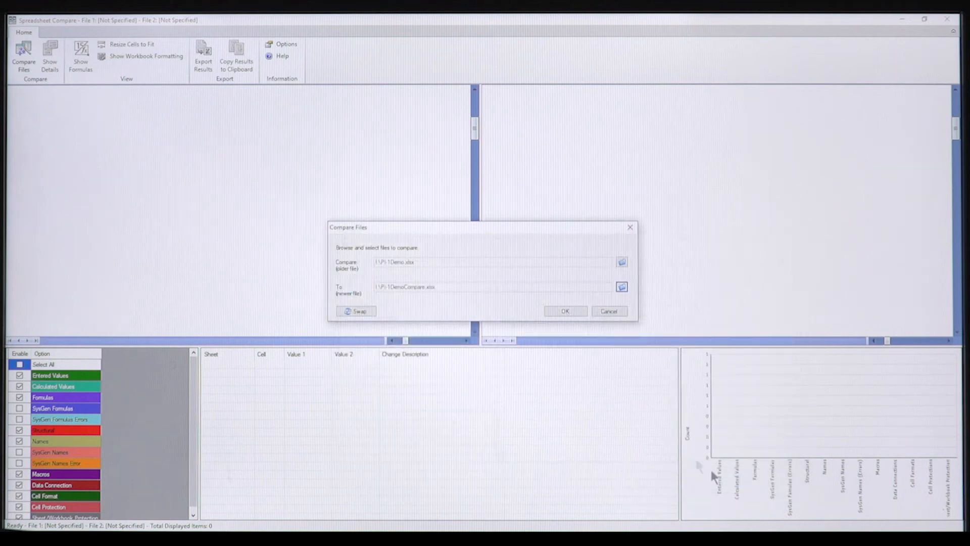
{"action": "left_click", "coordinate": [564, 310]}
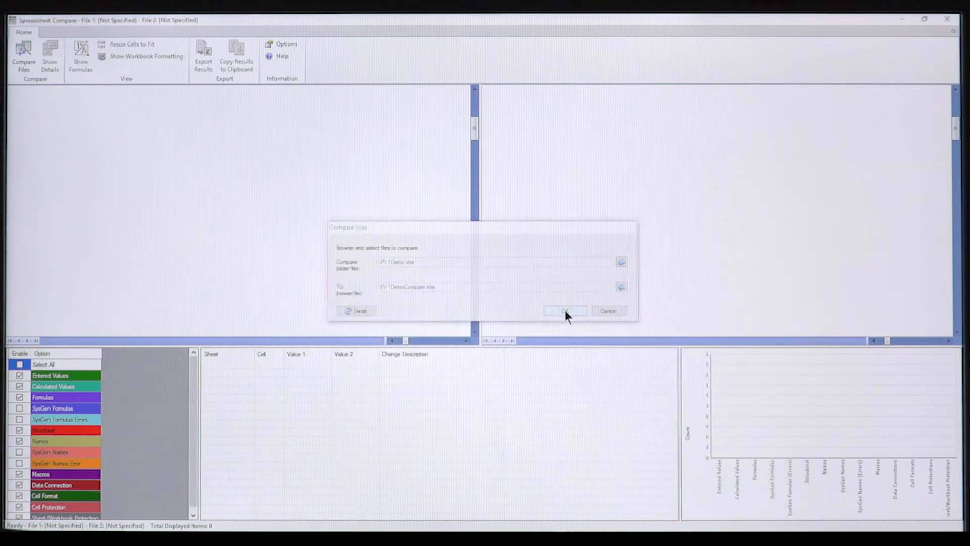
{"action": "left_click", "coordinate": [564, 310]}
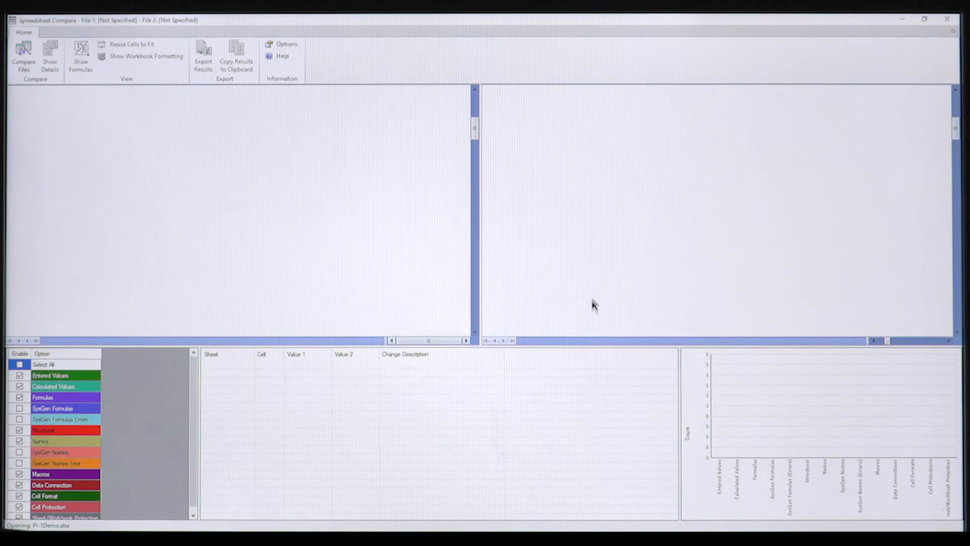
- Let the comparison of the two workbooks run until the differences are listed
{"action": "left_click", "coordinate": [23, 55]}
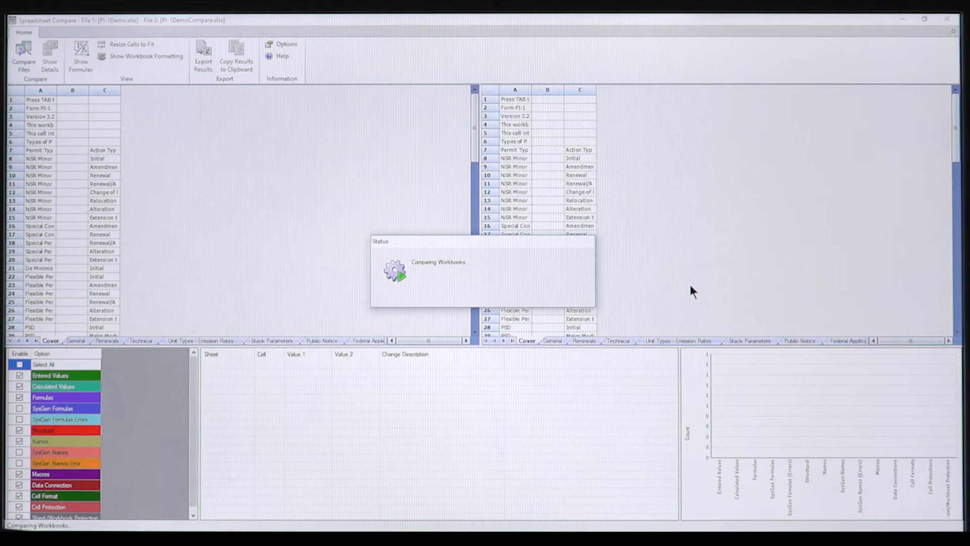
{"action": "mouse_move", "coordinate": [703, 290]}
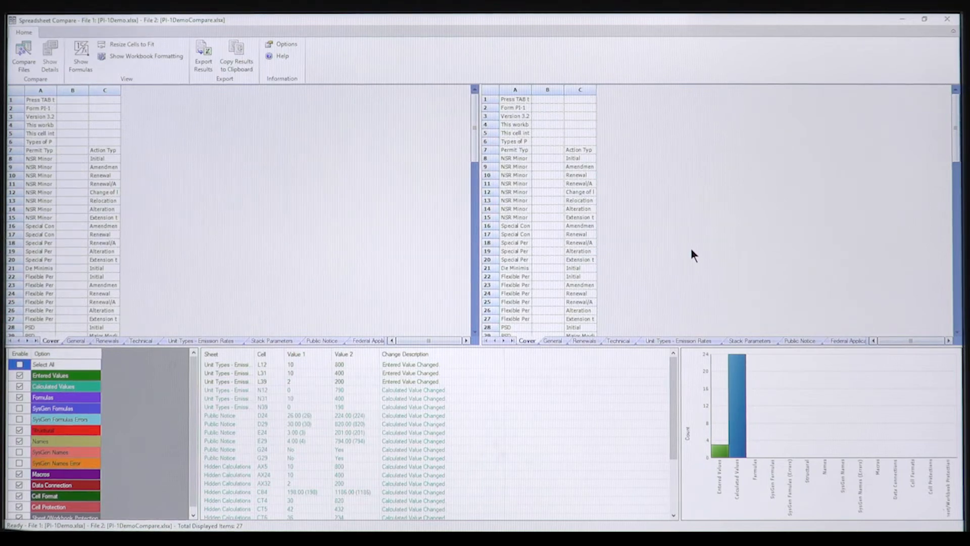
{"action": "mouse_move", "coordinate": [409, 377]}
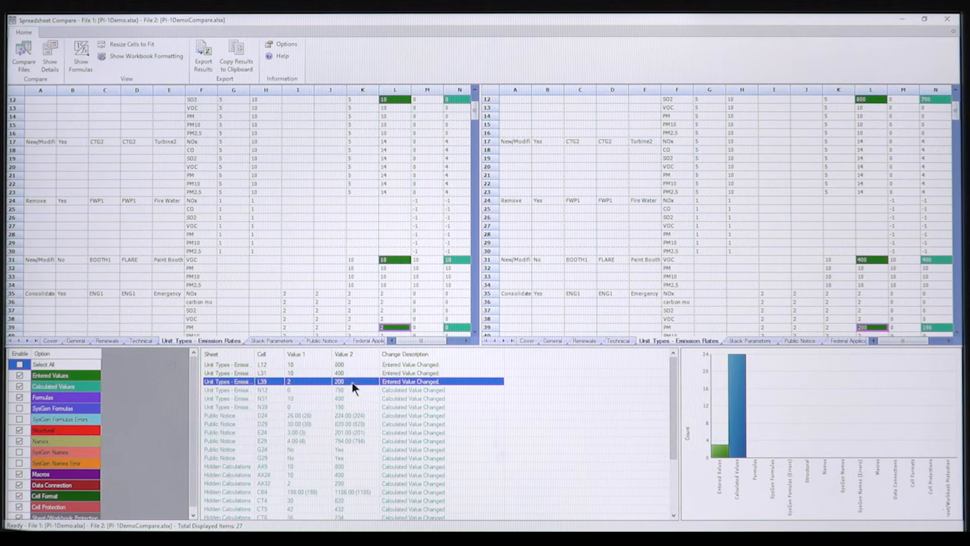
{"action": "mouse_move", "coordinate": [347, 374]}
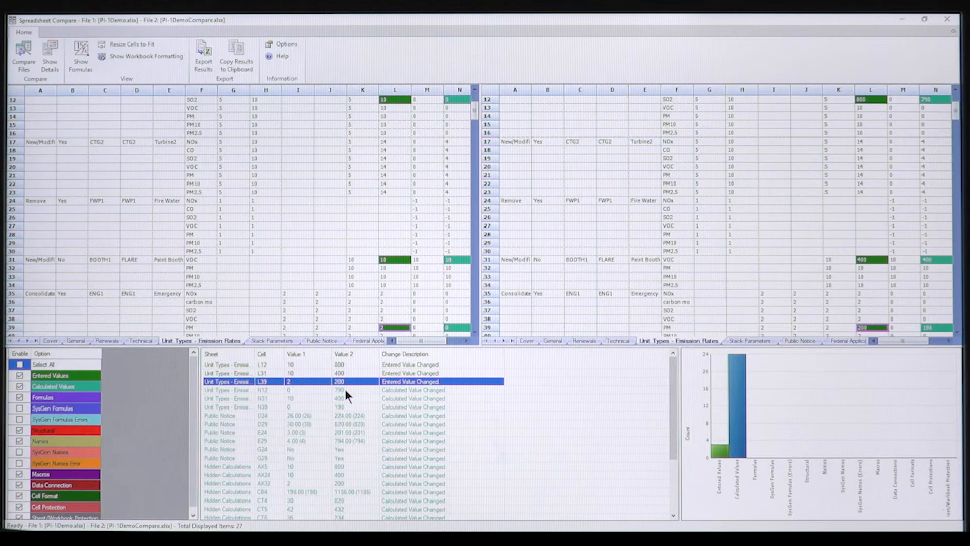
{"action": "mouse_move", "coordinate": [348, 413]}
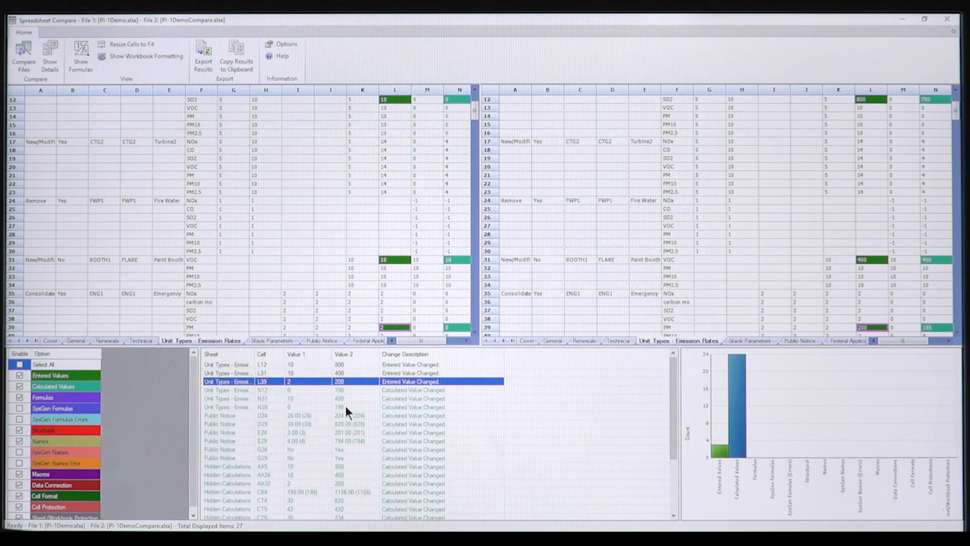
{"action": "mouse_move", "coordinate": [360, 419]}
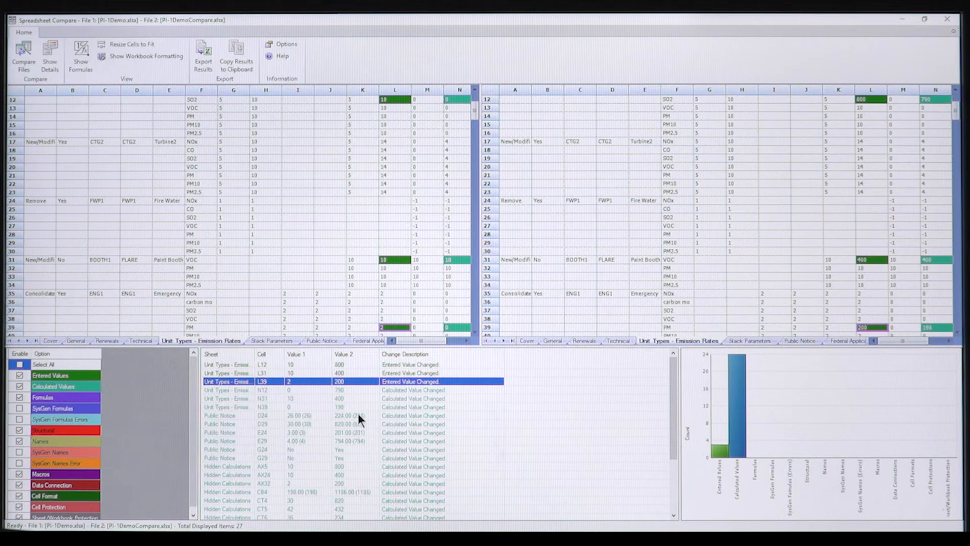
{"action": "mouse_move", "coordinate": [355, 445]}
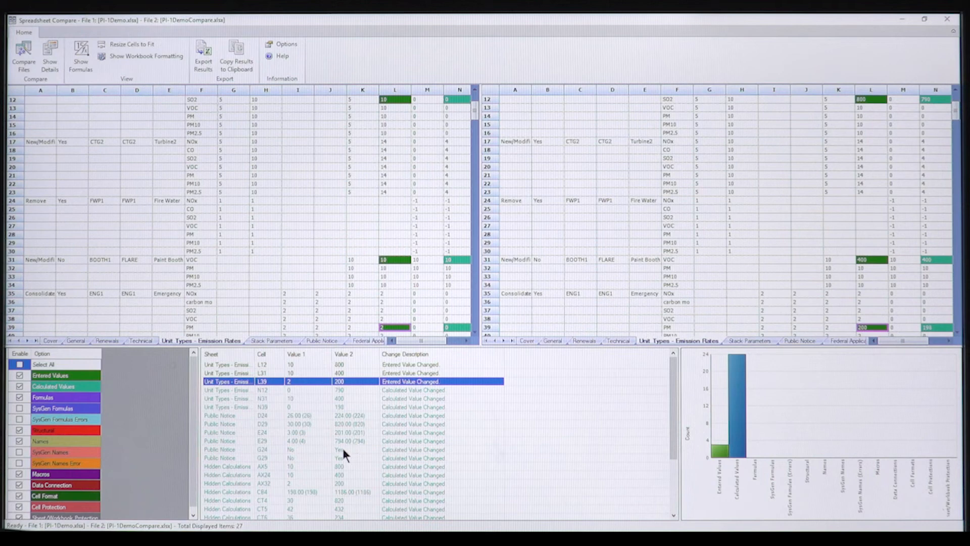
{"action": "mouse_move", "coordinate": [345, 461]}
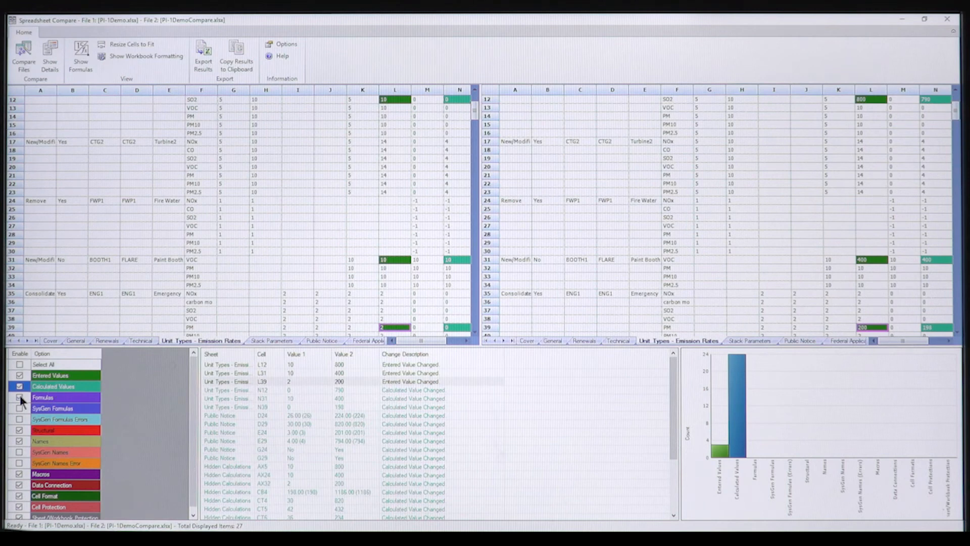
- Hide formula changes so only the L12, L31 and L39 entered values remain, then export them
{"action": "left_click", "coordinate": [20, 386]}
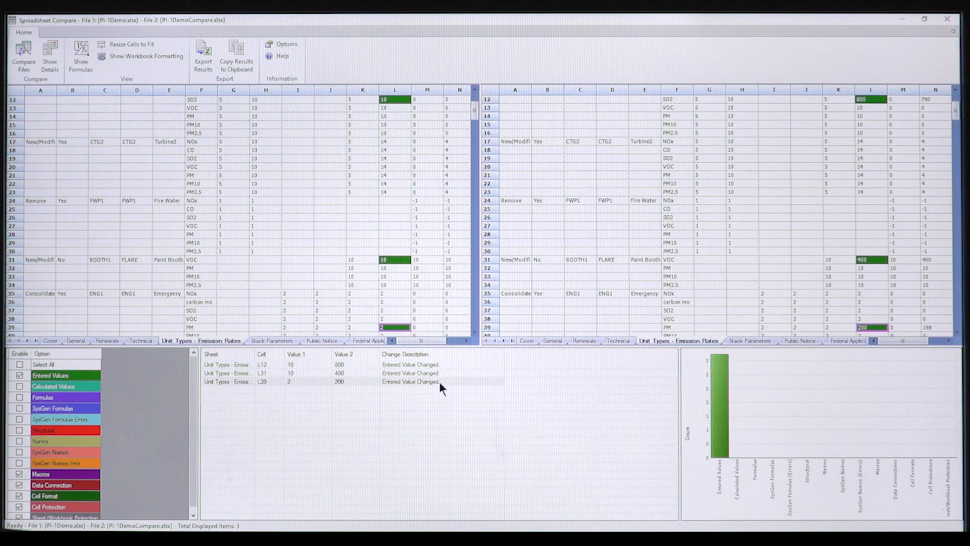
{"action": "mouse_move", "coordinate": [435, 384]}
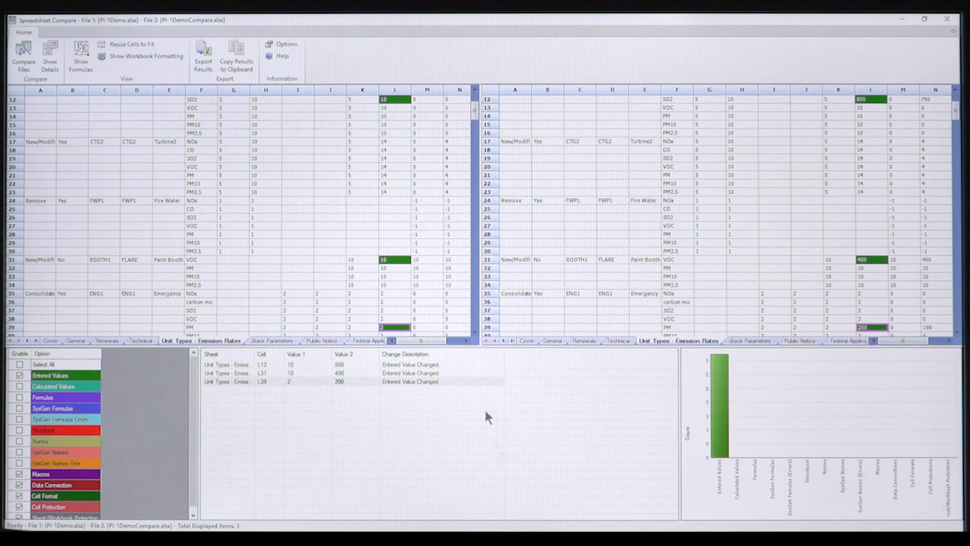
{"action": "left_click", "coordinate": [204, 55]}
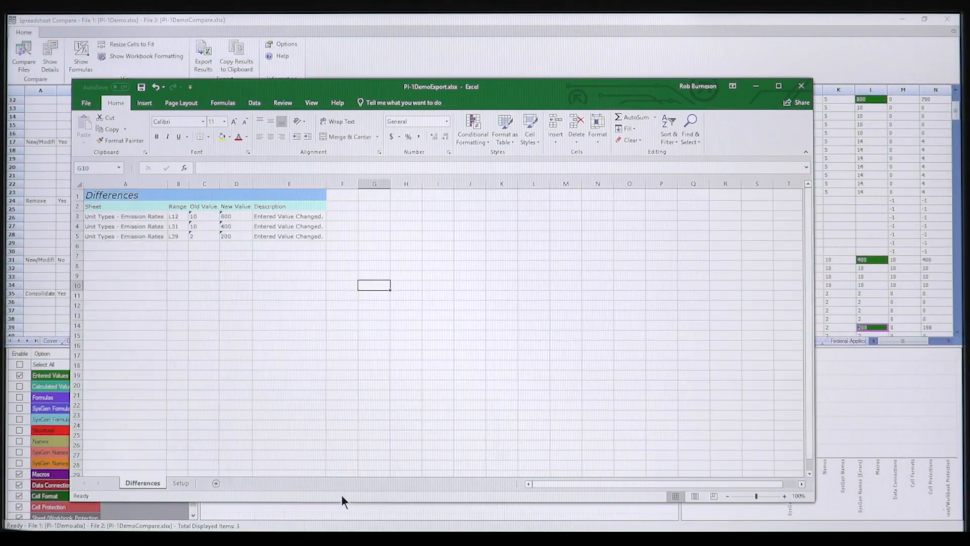
- Maximize Pi-1DemoExport.xlsx and select cell F5 beside the last listed difference
{"action": "left_click", "coordinate": [778, 86]}
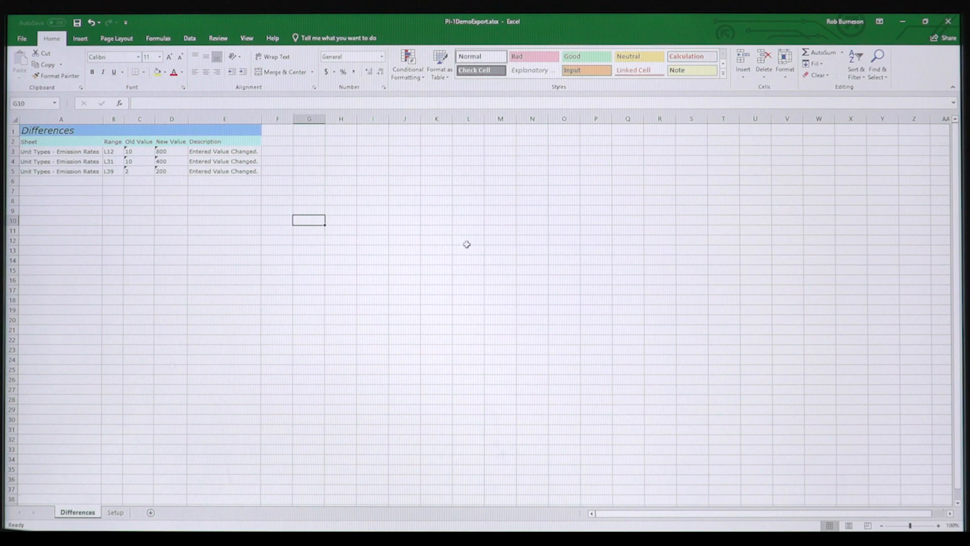
{"action": "mouse_move", "coordinate": [262, 161]}
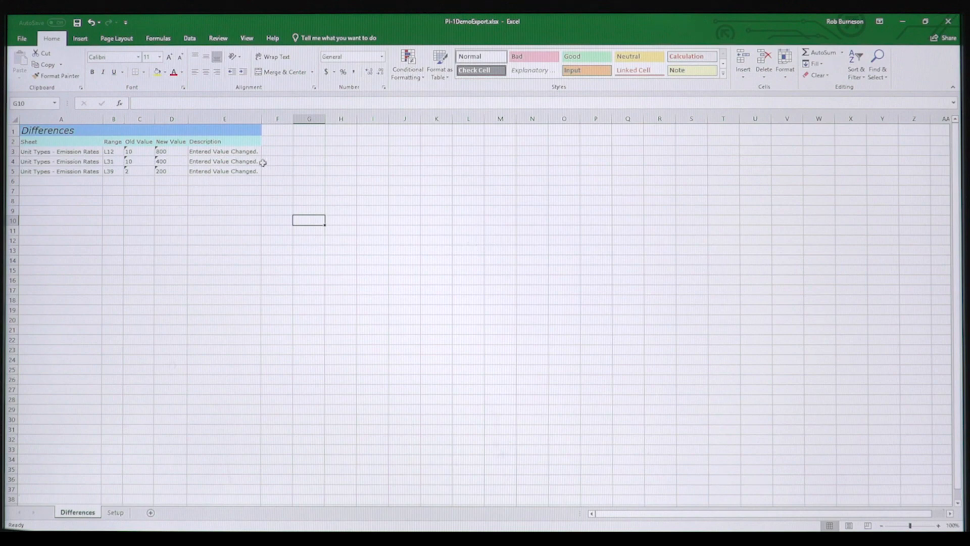
{"action": "mouse_move", "coordinate": [282, 155]}
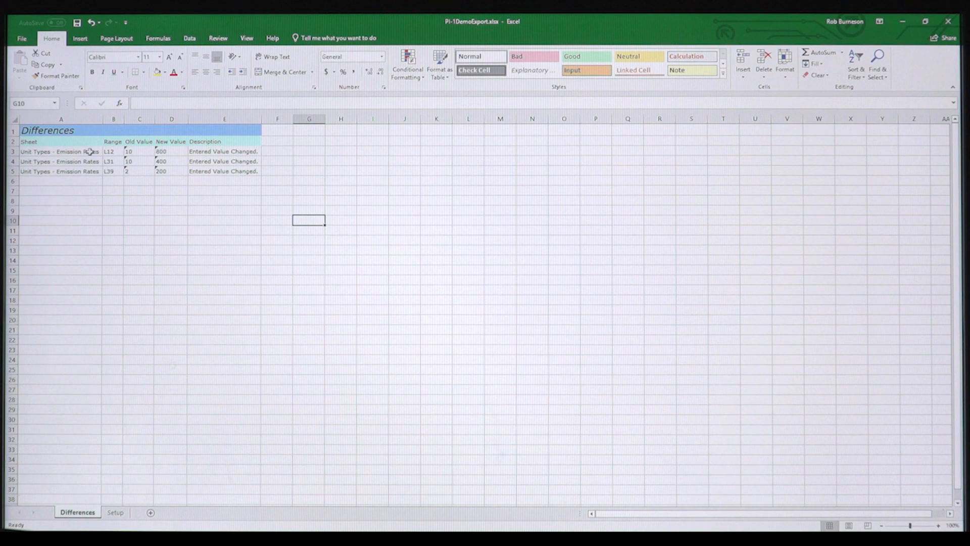
{"action": "mouse_move", "coordinate": [285, 151]}
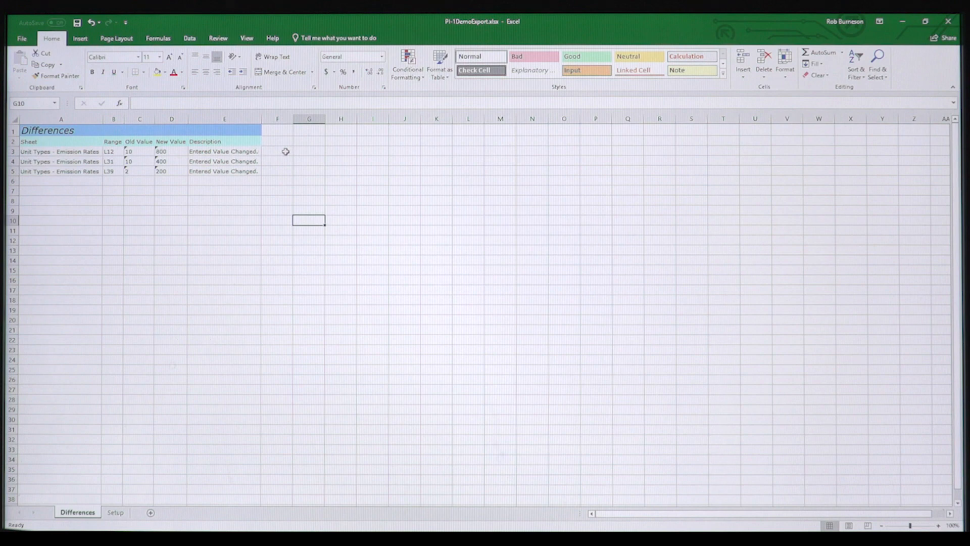
{"action": "left_click", "coordinate": [277, 172]}
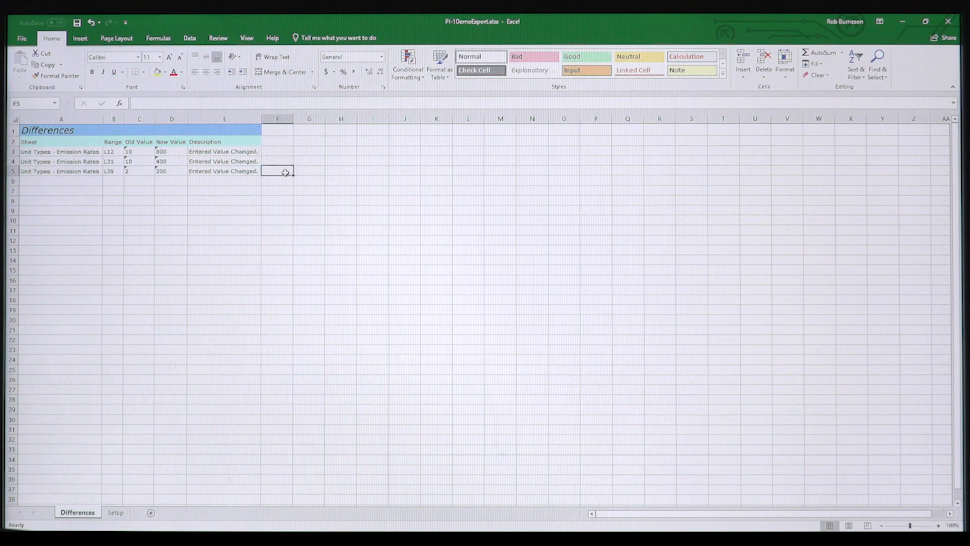